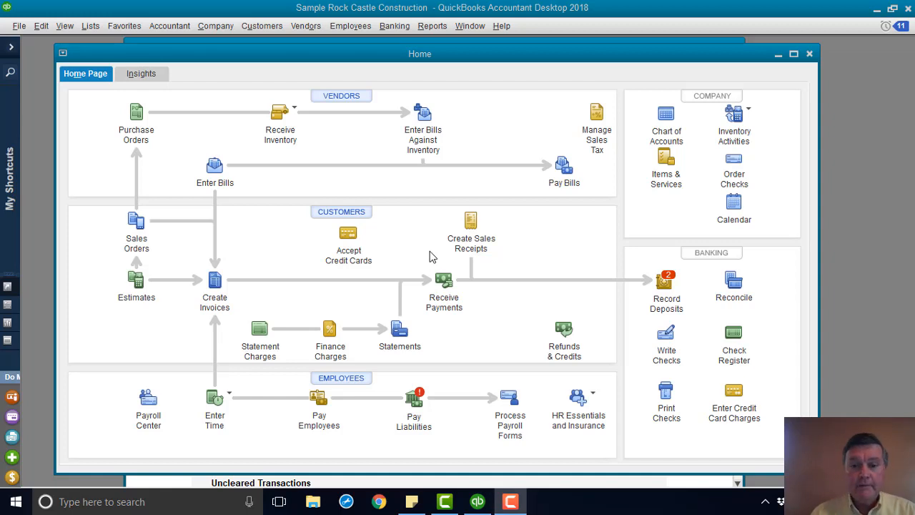
mouse_move(404, 77)
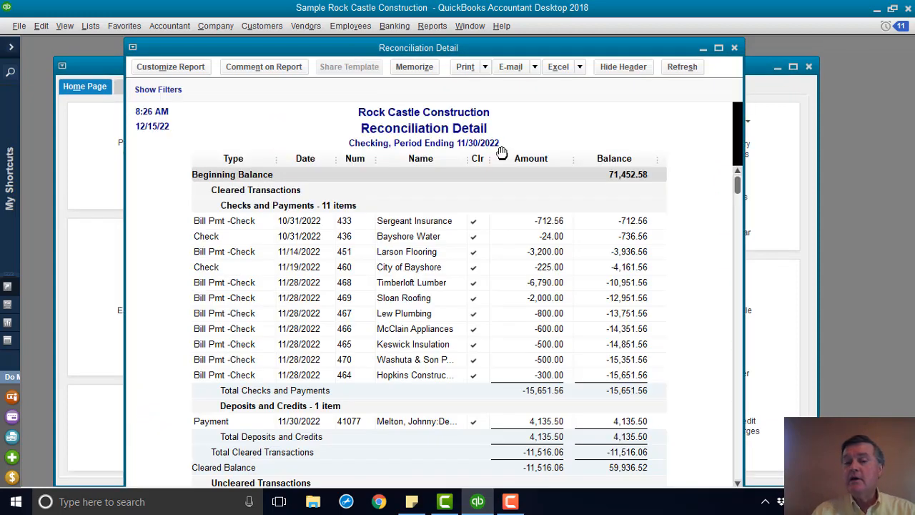
mouse_move(518, 150)
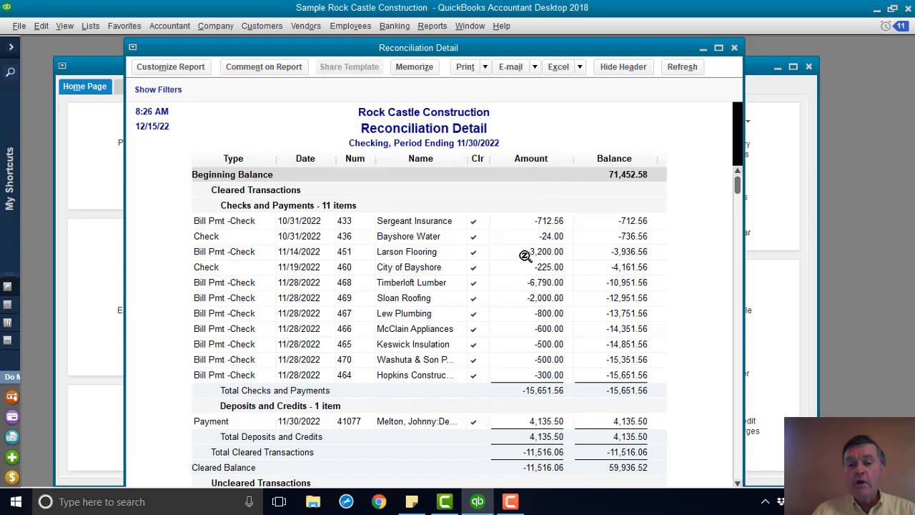
mouse_move(678, 185)
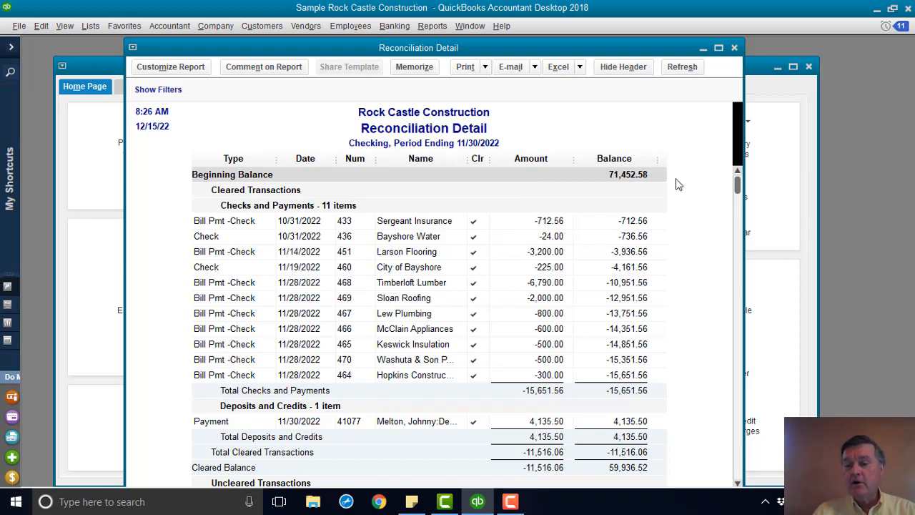
scroll("down", 3)
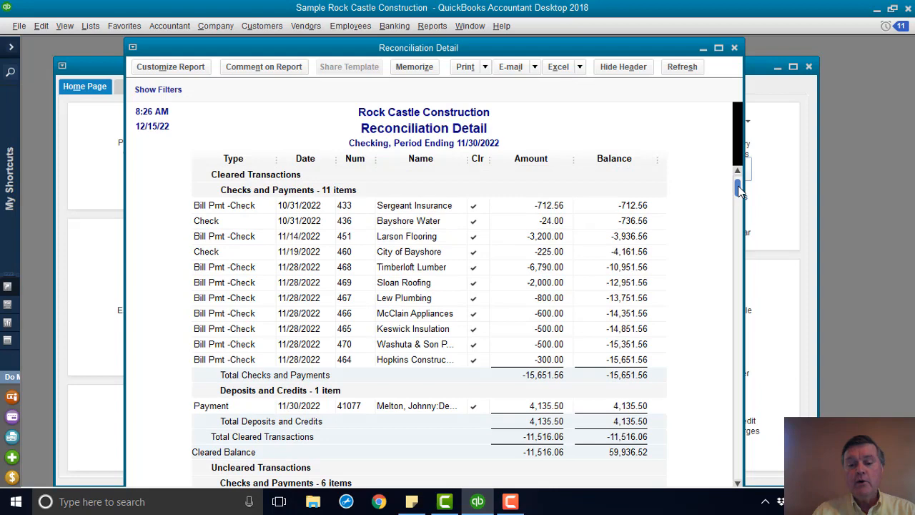
scroll("down", 3)
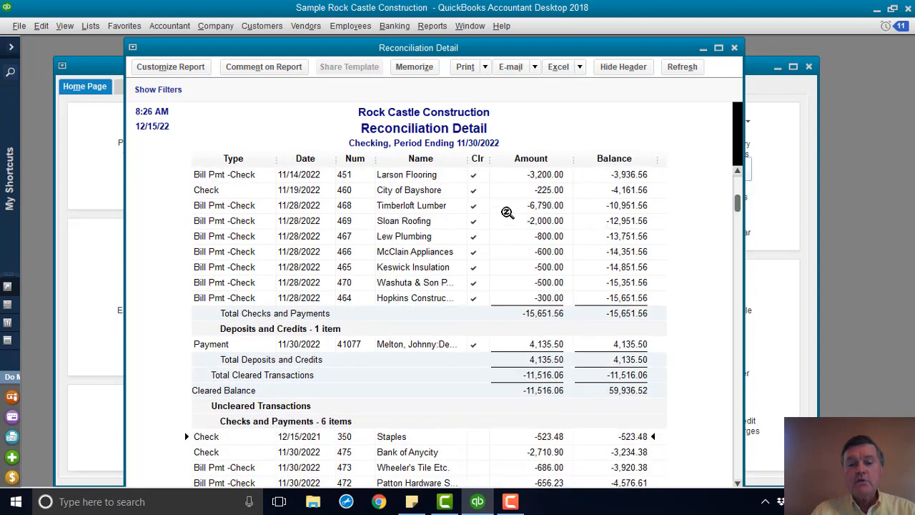
mouse_move(320, 206)
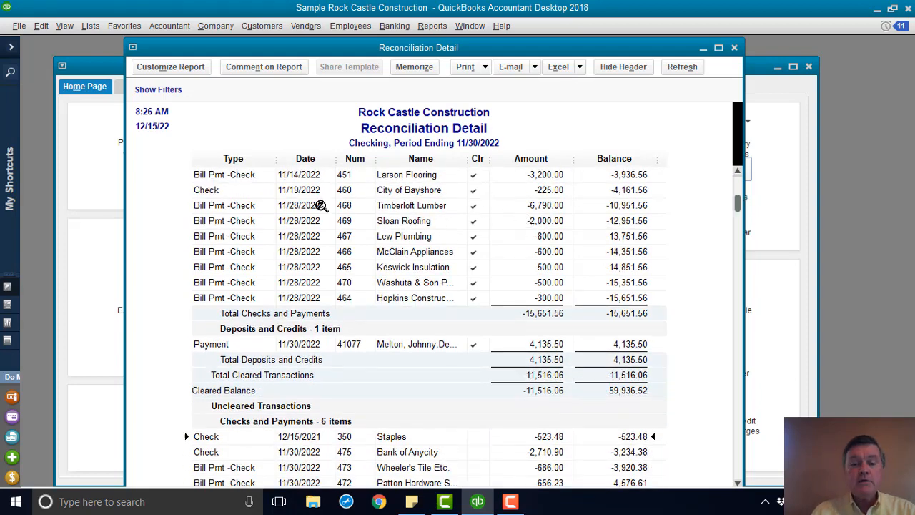
mouse_move(489, 269)
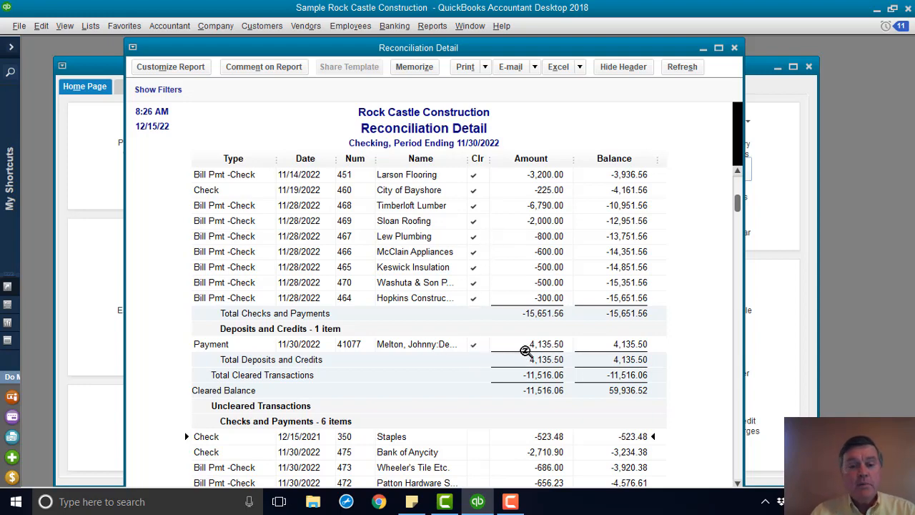
scroll("down", 3)
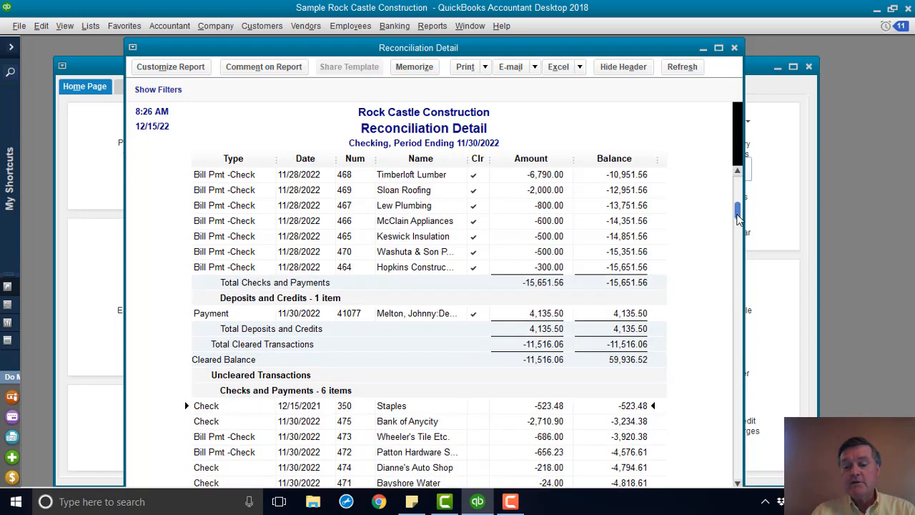
scroll("down", 3)
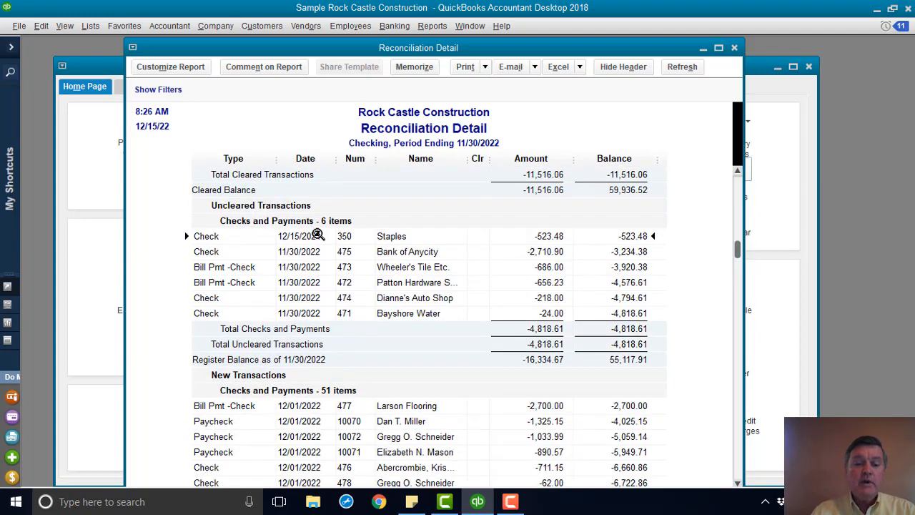
mouse_move(346, 365)
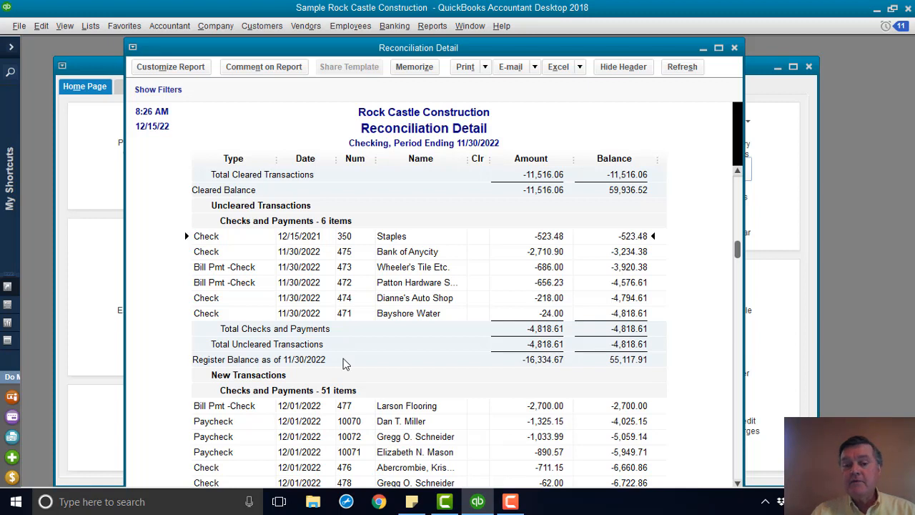
mouse_move(312, 338)
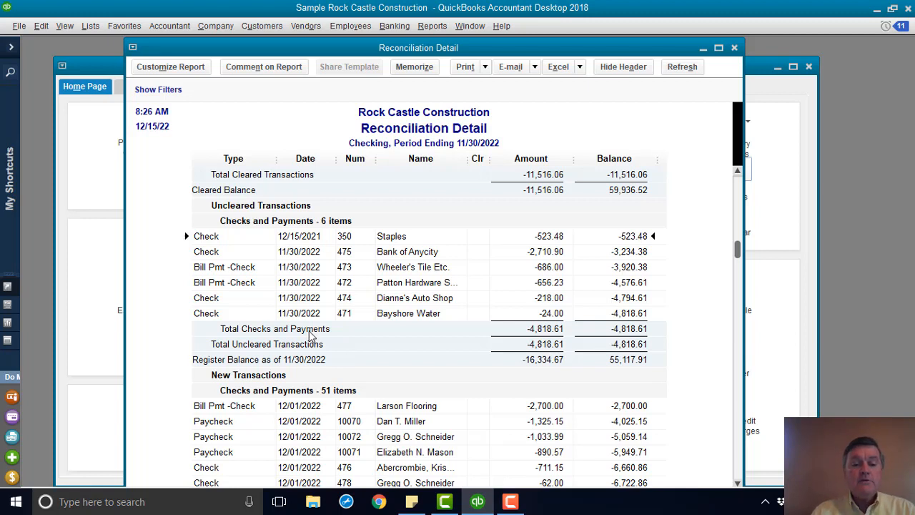
mouse_move(329, 321)
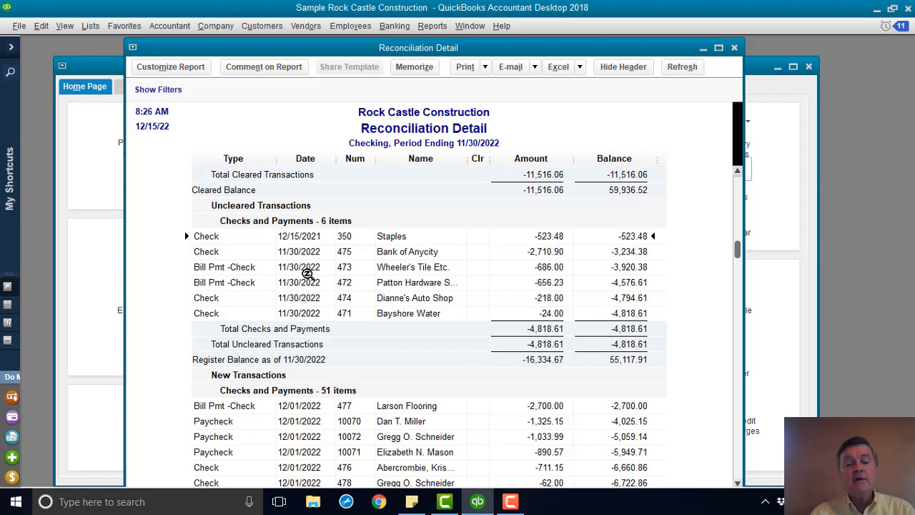
mouse_move(306, 269)
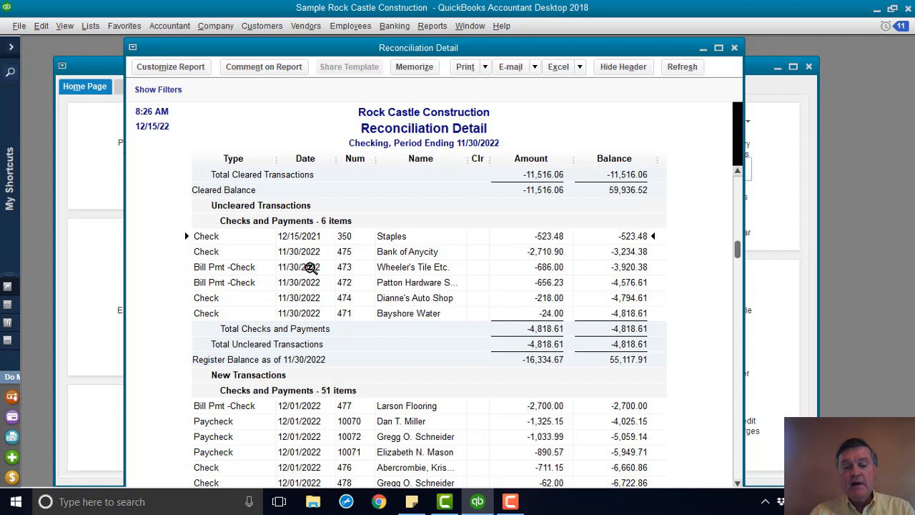
mouse_move(302, 314)
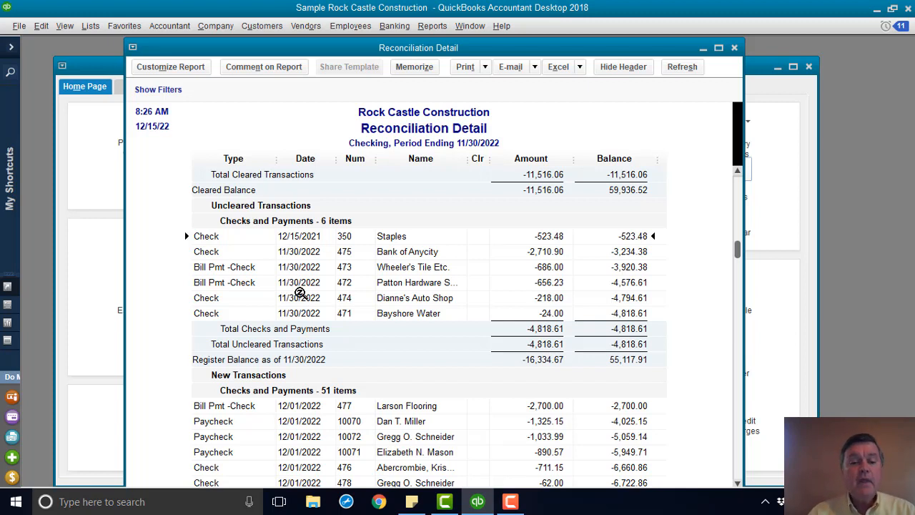
mouse_move(330, 246)
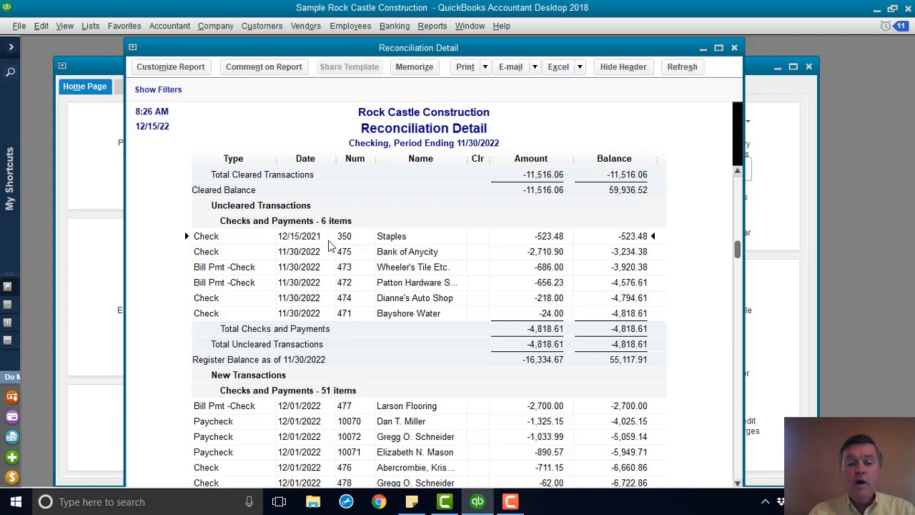
mouse_move(375, 238)
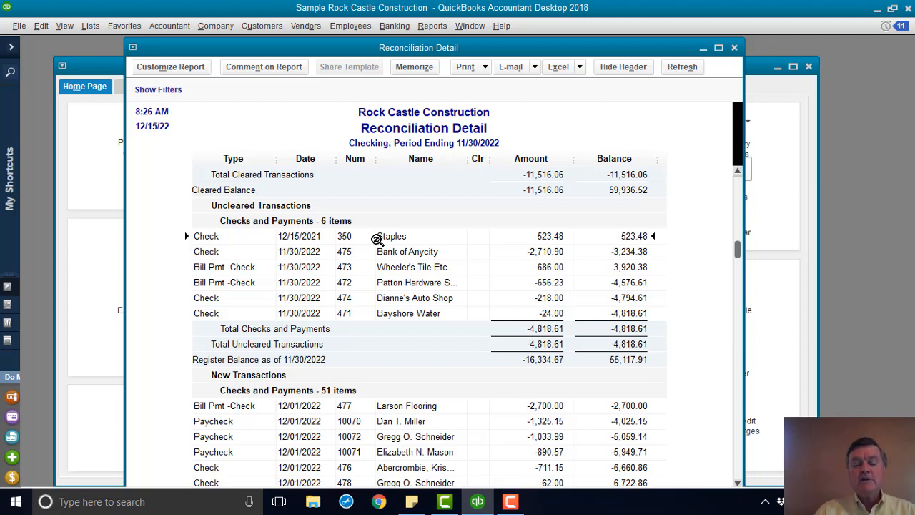
mouse_move(396, 236)
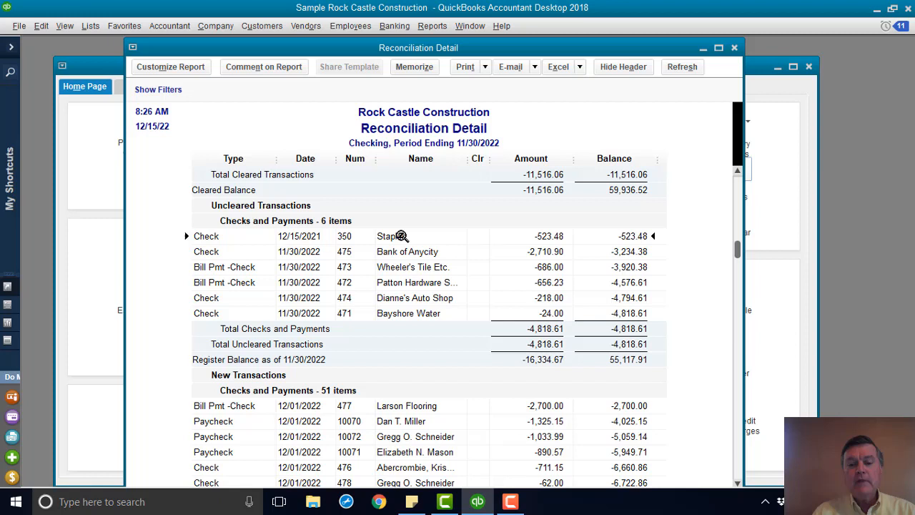
mouse_move(489, 249)
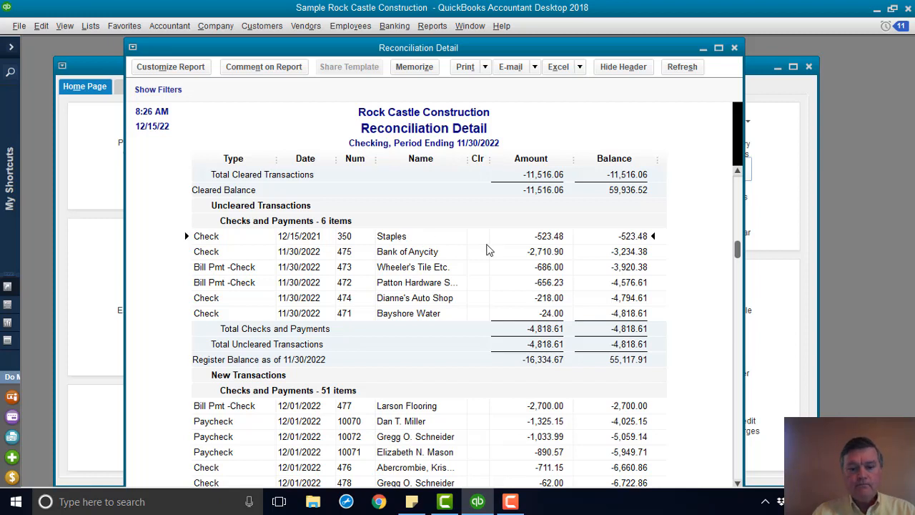
mouse_move(547, 236)
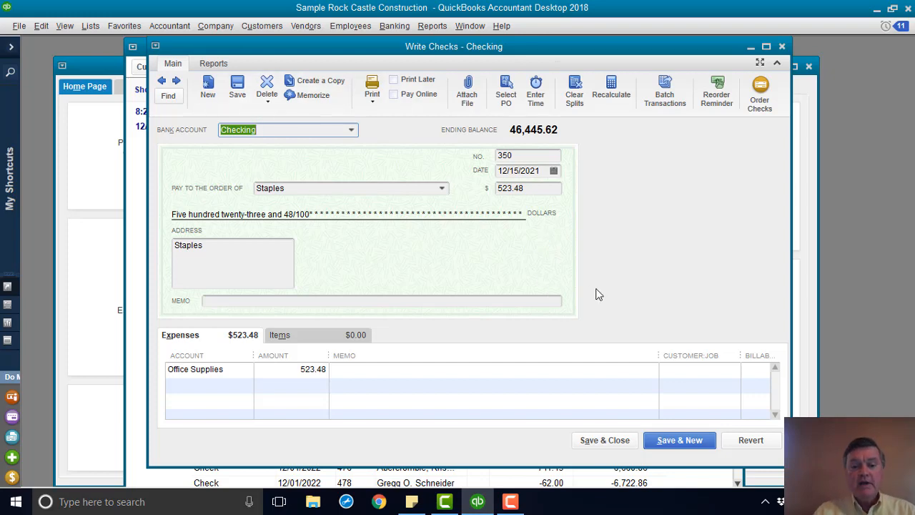
mouse_move(593, 270)
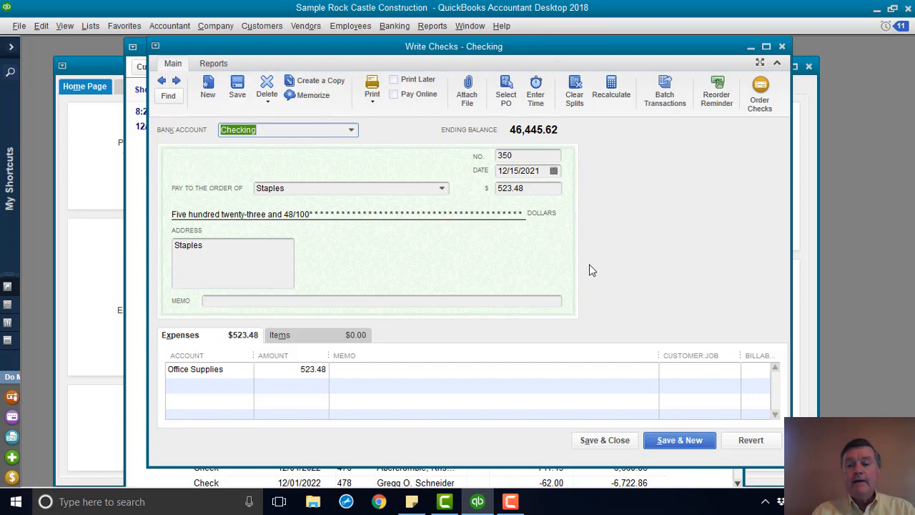
mouse_move(335, 206)
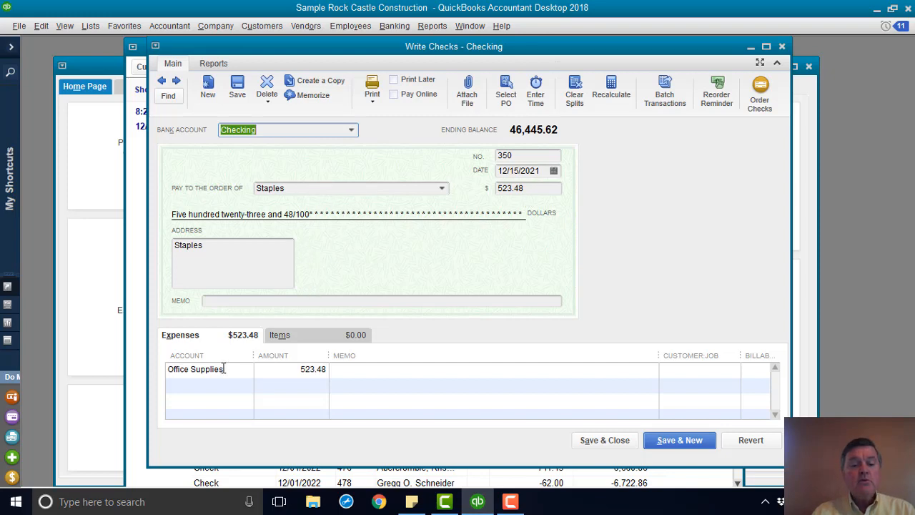
mouse_move(220, 395)
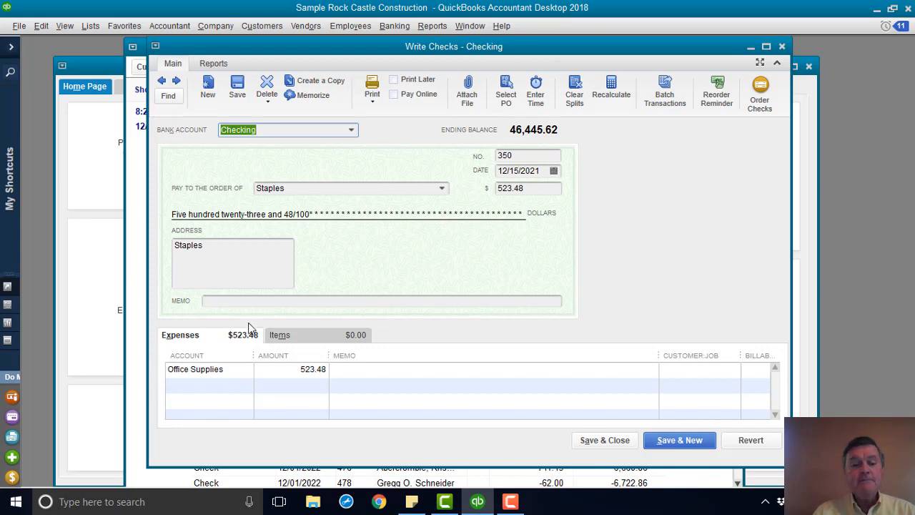
left_click(382, 301)
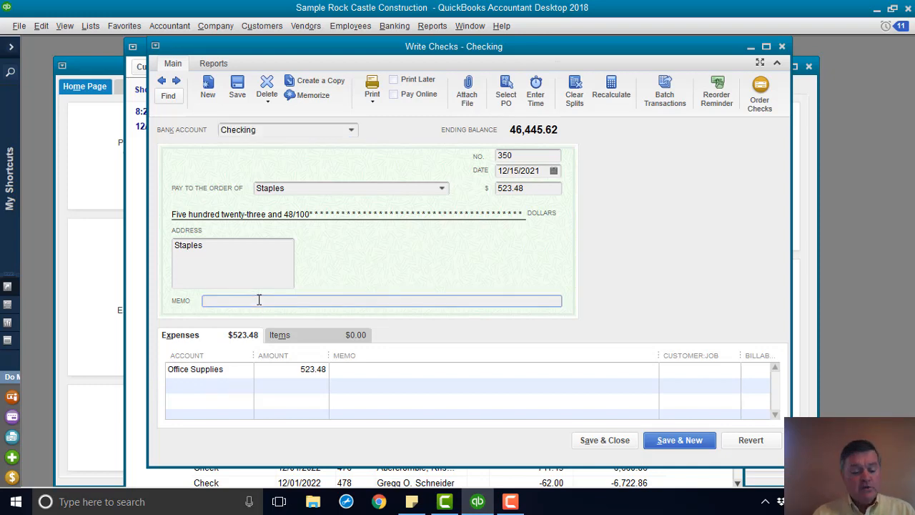
- Enter the memo "Voided by deposit on 12/15/2022" on check 350 to Staples
type("Void")
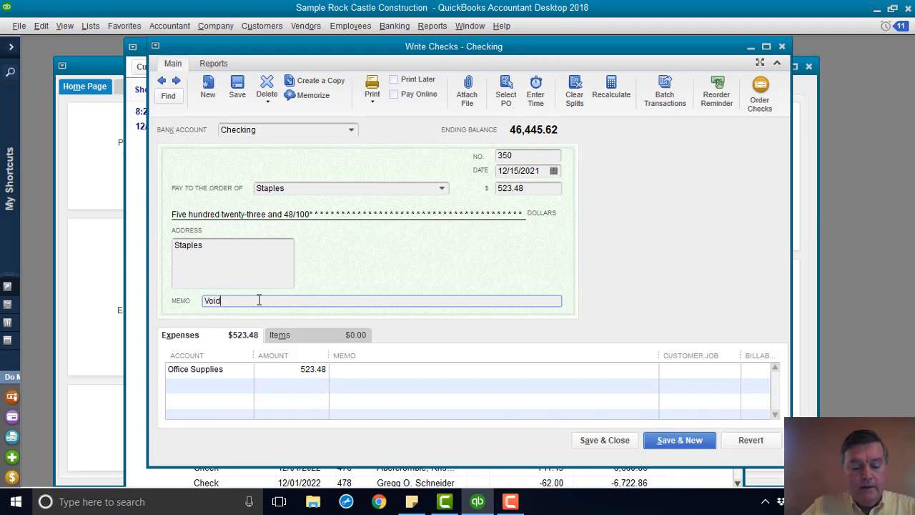
type("ed by deposit on")
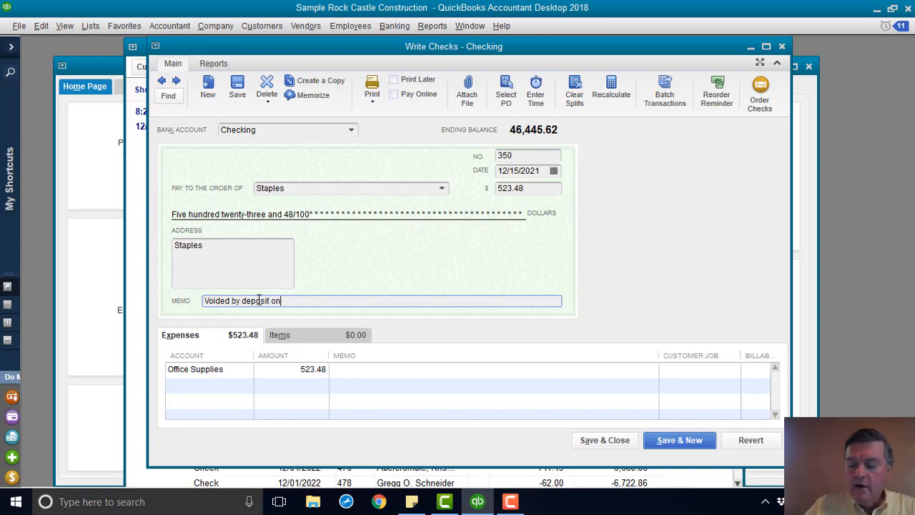
type("12/15")
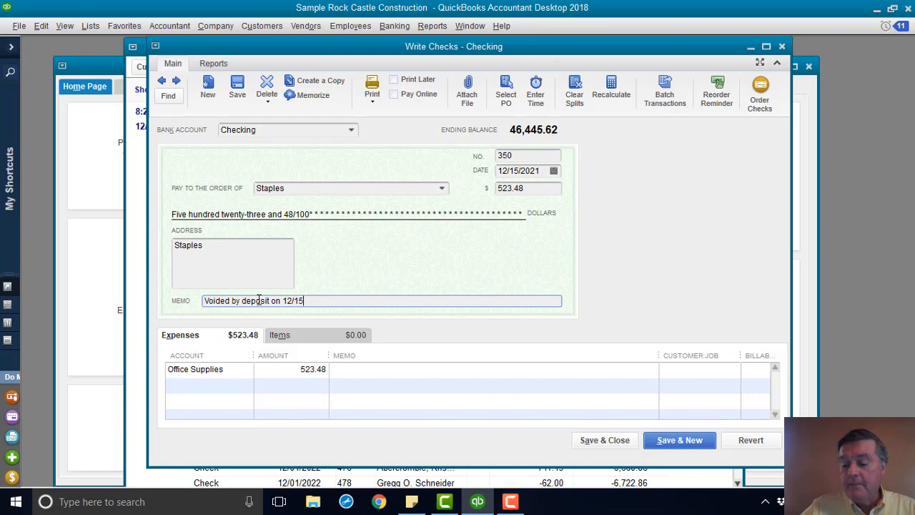
type("/2022")
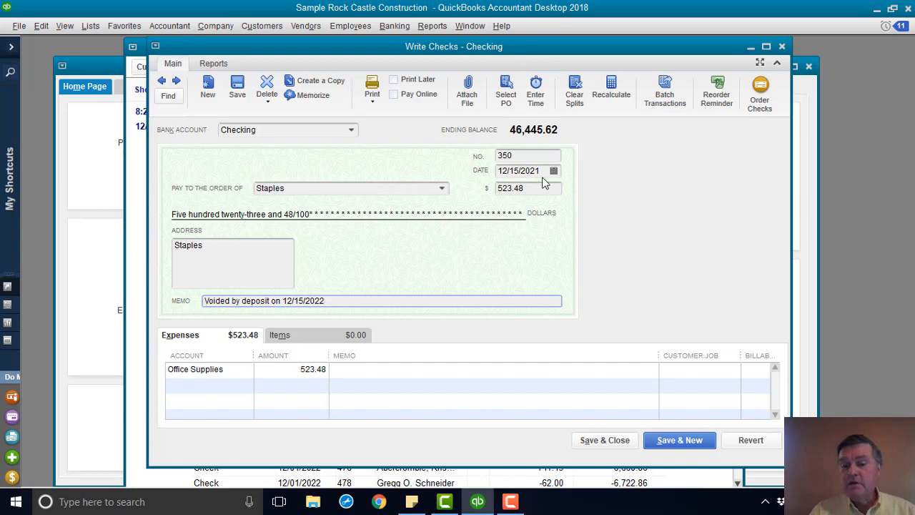
mouse_move(344, 293)
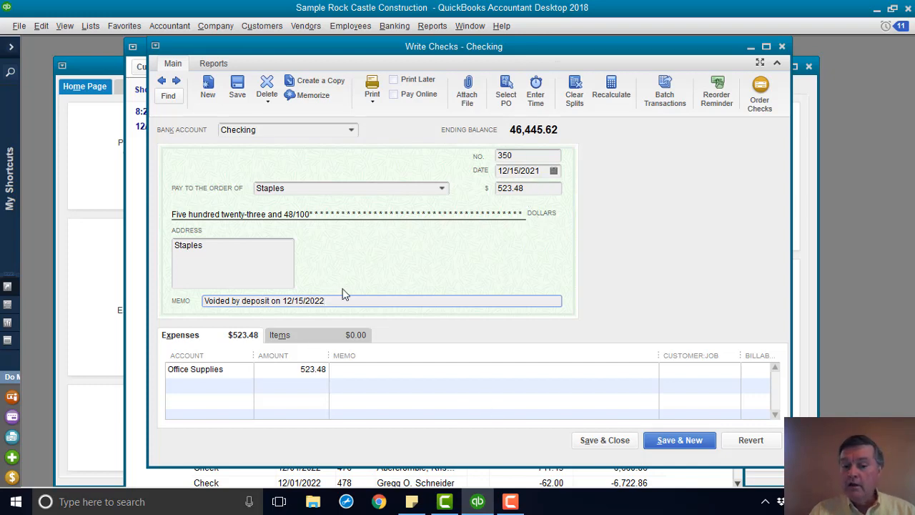
left_click(605, 441)
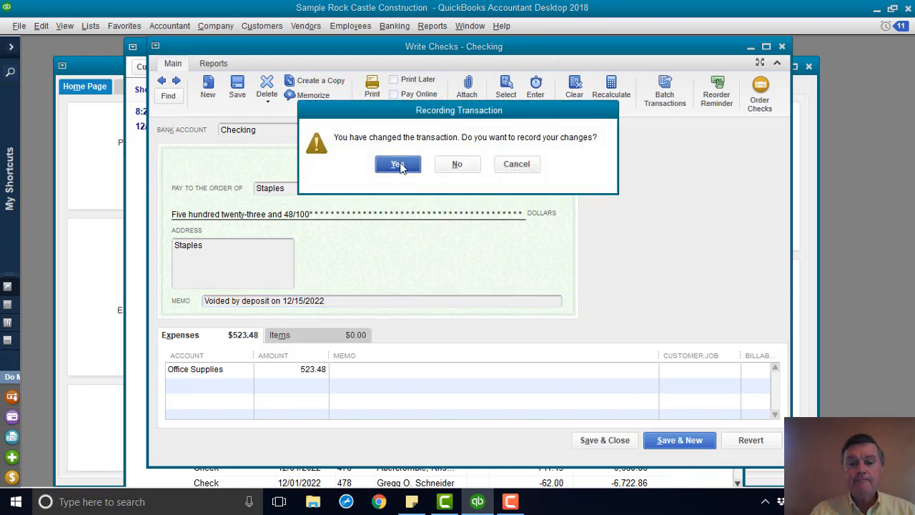
- Confirm Yes to record the memo change and close the check
left_click(398, 163)
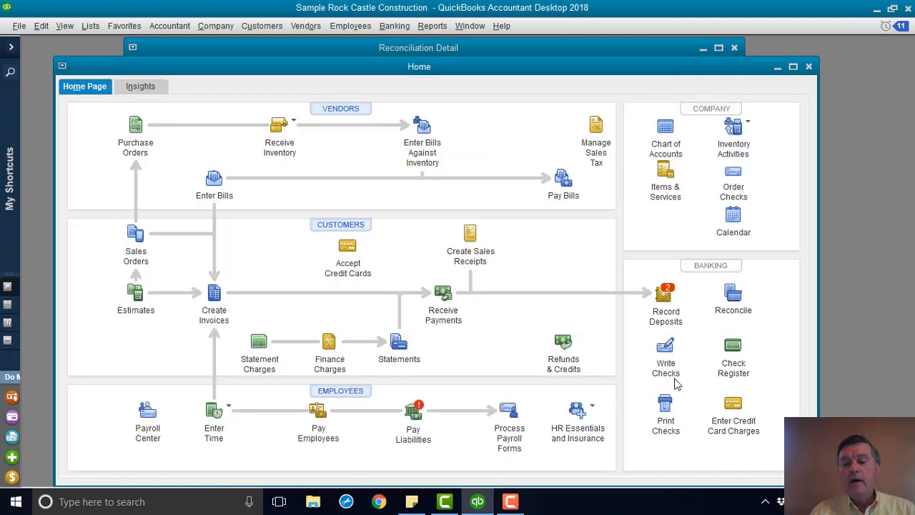
mouse_move(667, 296)
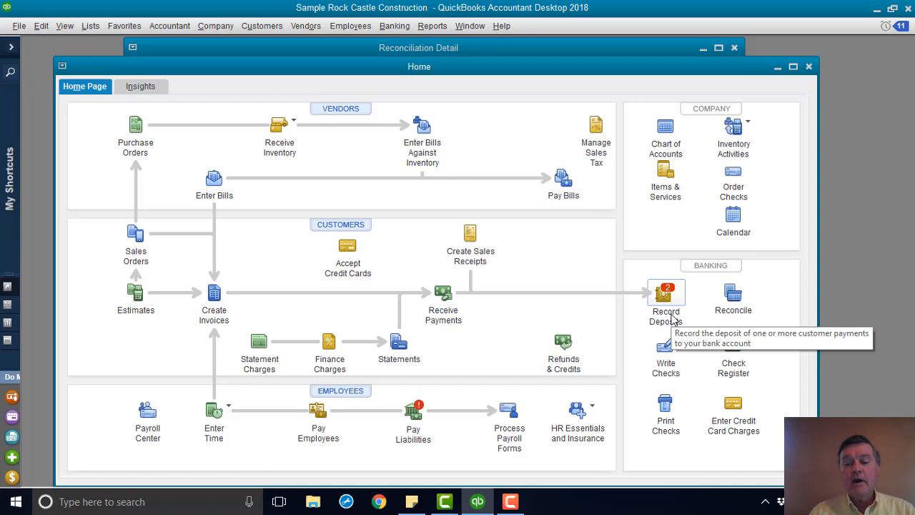
- Start a Checking deposit, skipping the pending customer payments
left_click(665, 291)
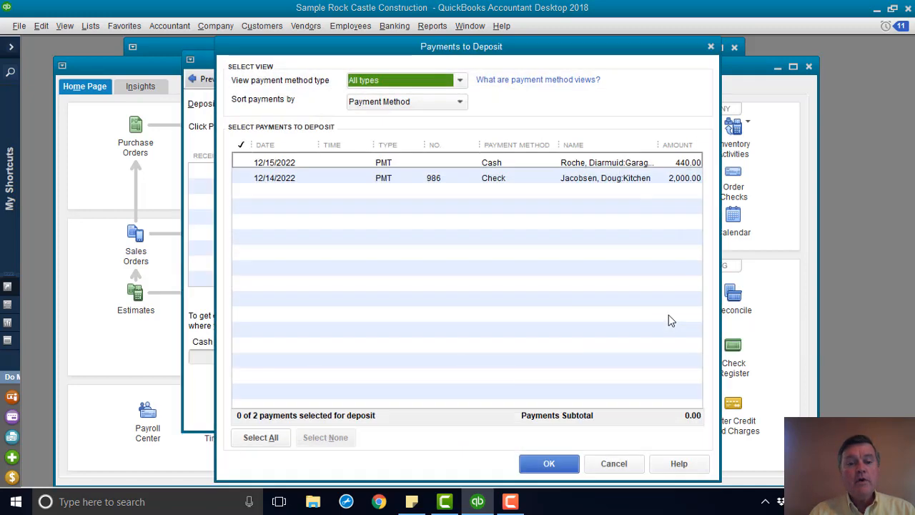
mouse_move(489, 230)
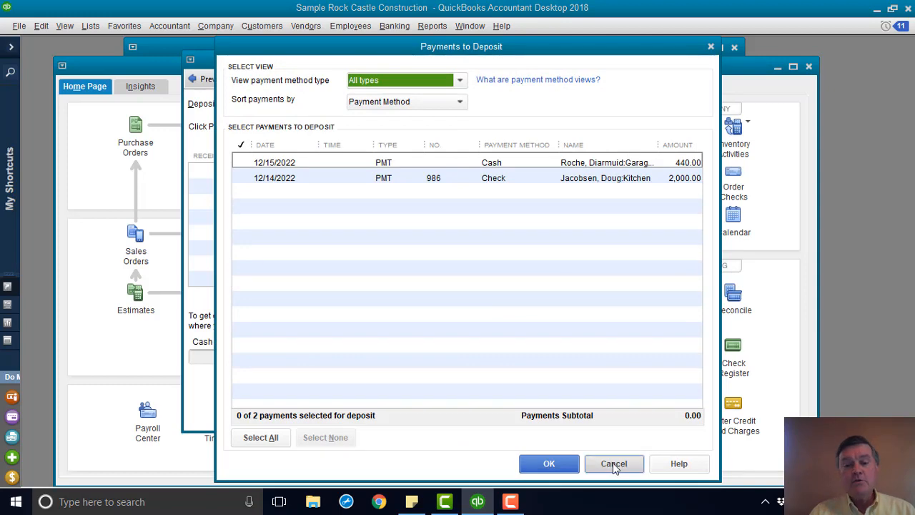
left_click(613, 463)
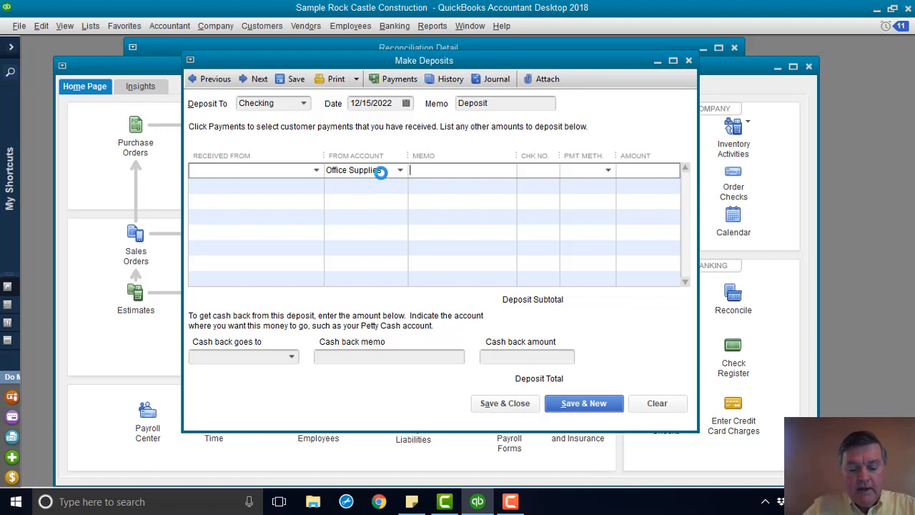
- Save a 523.48 Office Supplies deposit with memo "This deposit voids check #350"
type("This deposit")
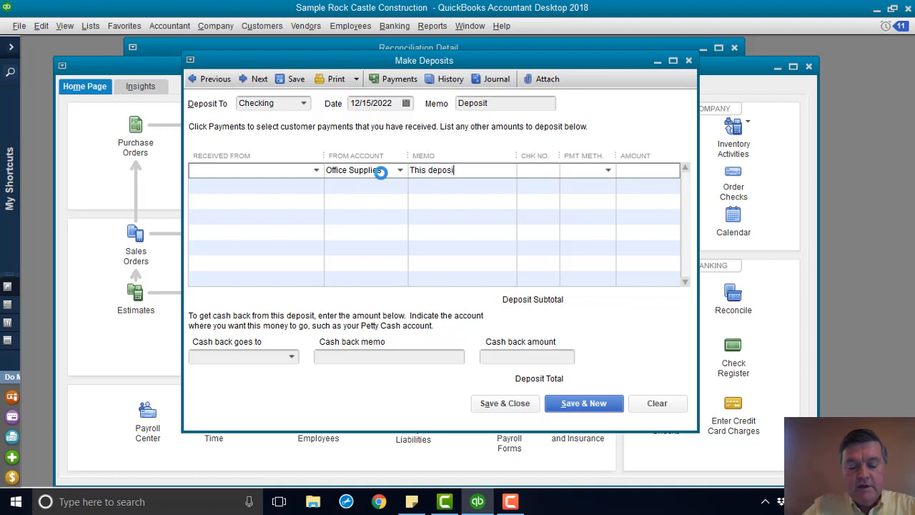
type("voids check #350 from")
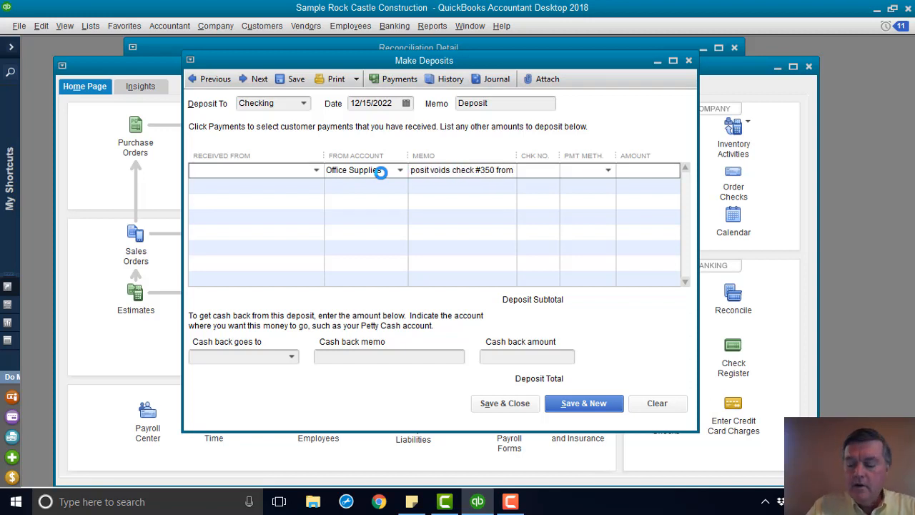
type("12/15/2022")
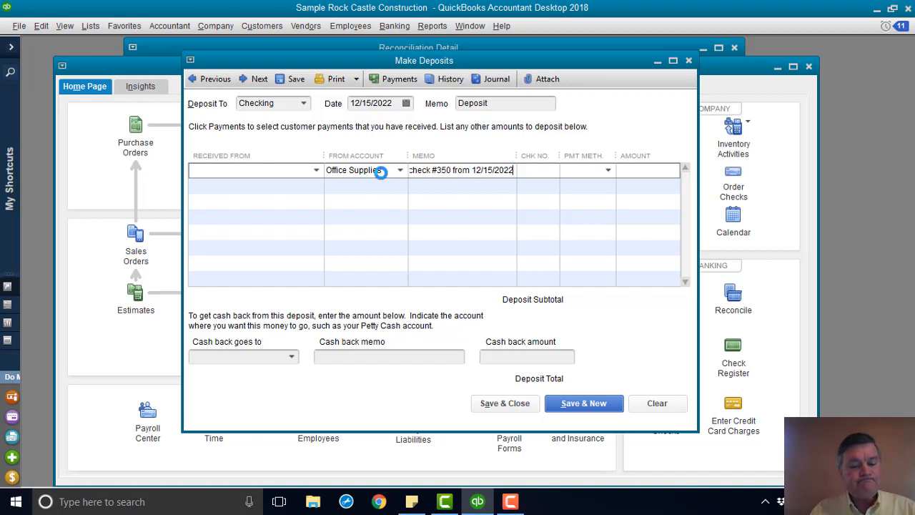
type("This deposit voids check #...")
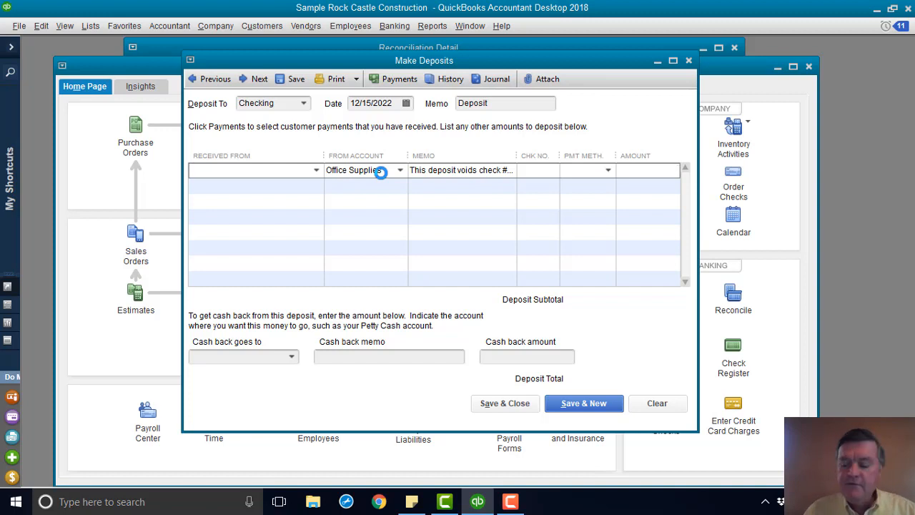
type("523.48")
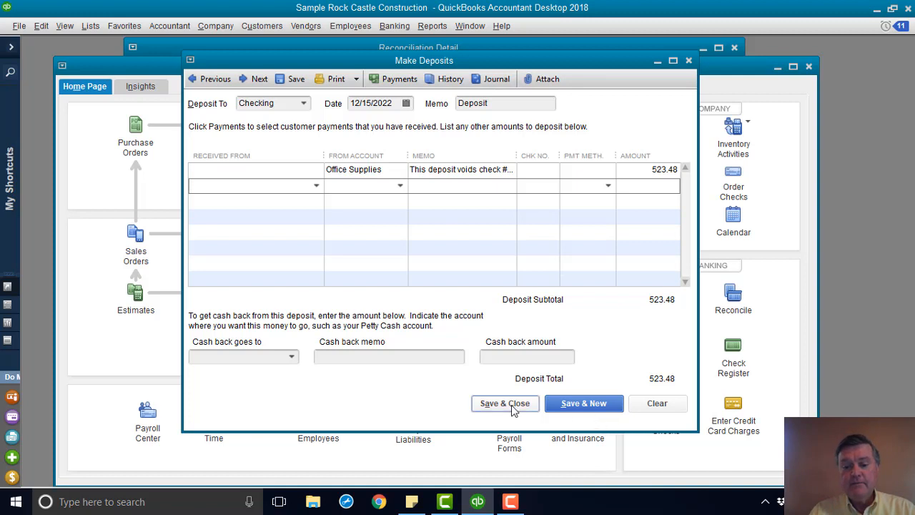
left_click(505, 403)
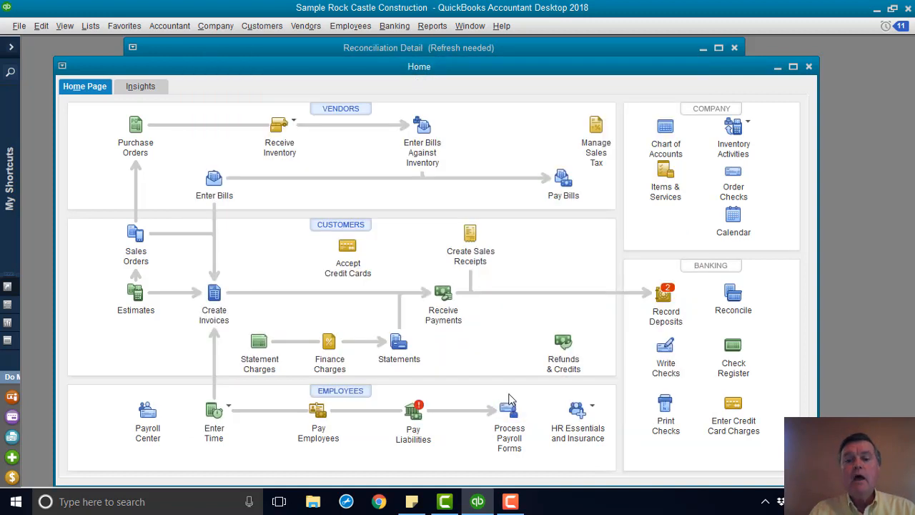
mouse_move(550, 293)
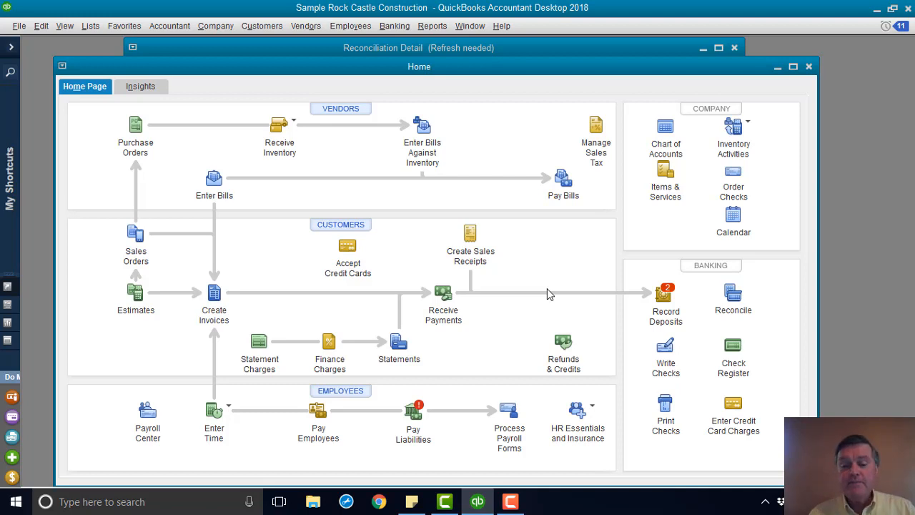
mouse_move(482, 155)
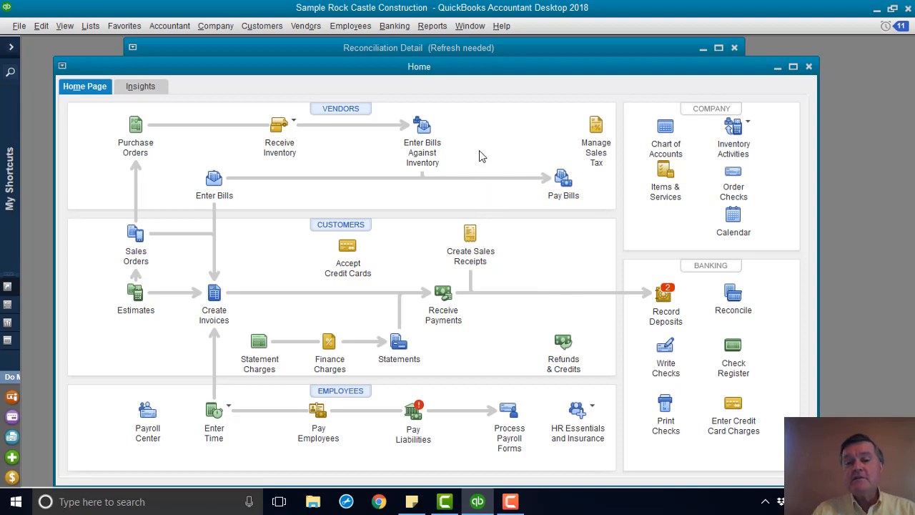
mouse_move(424, 48)
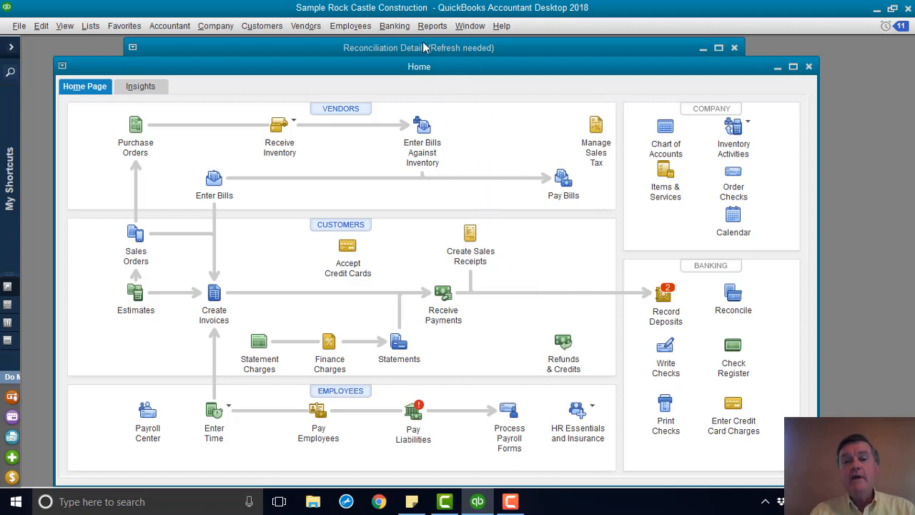
- Browse the Banking menu commands from the Home page
left_click(395, 26)
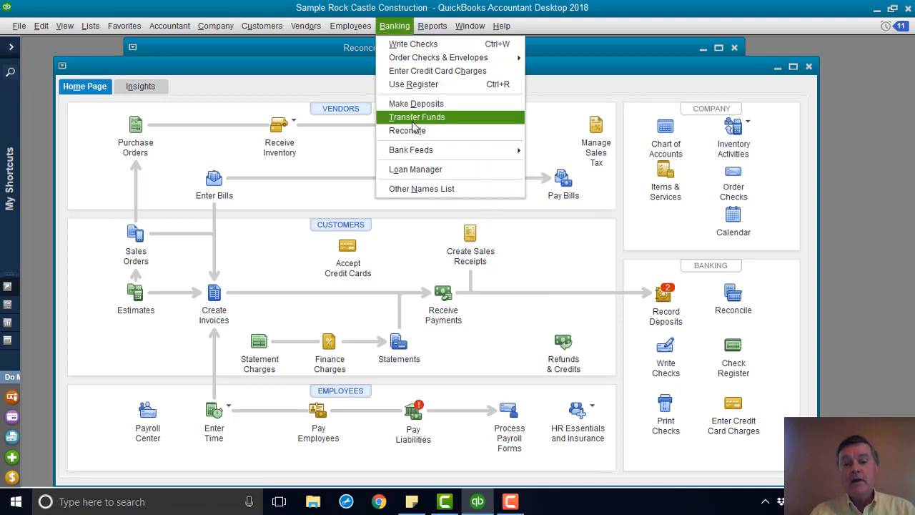
mouse_move(414, 132)
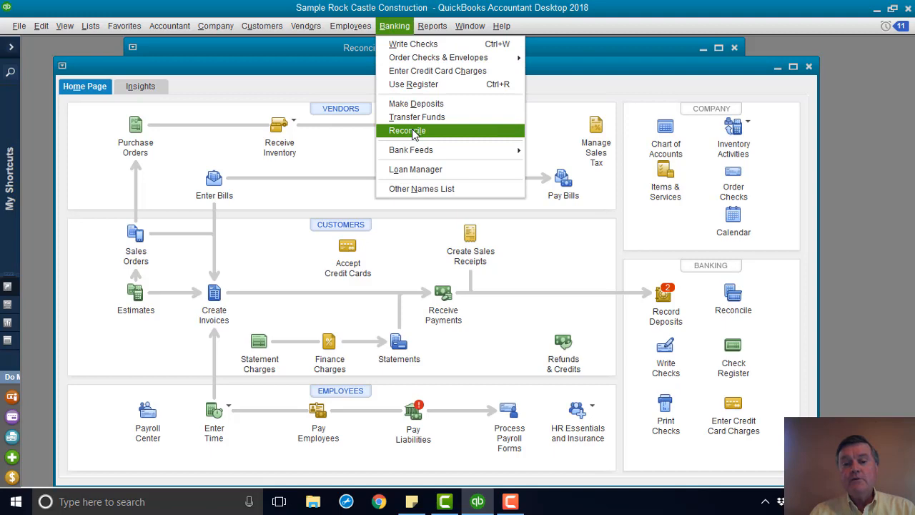
- Reconcile Checking for the 12/31/2022 statement, ending balance 51,358.24, and continue
left_click(413, 131)
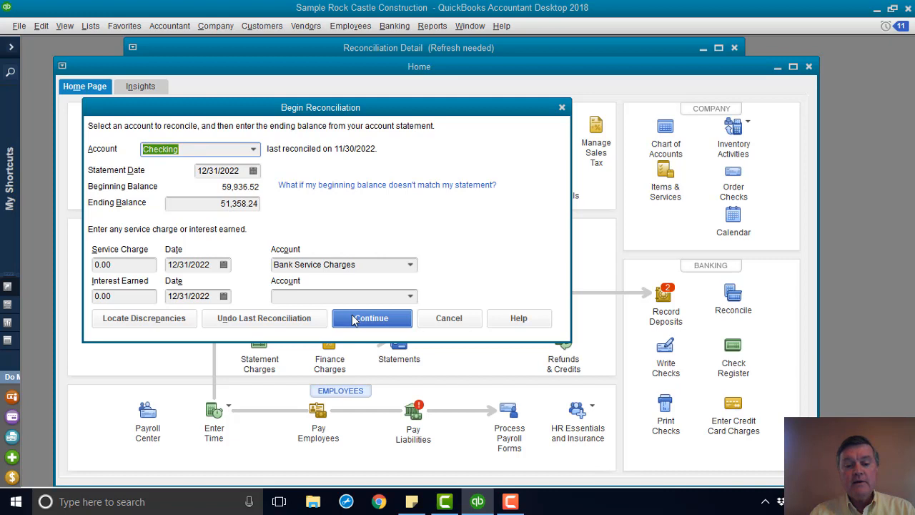
mouse_move(211, 183)
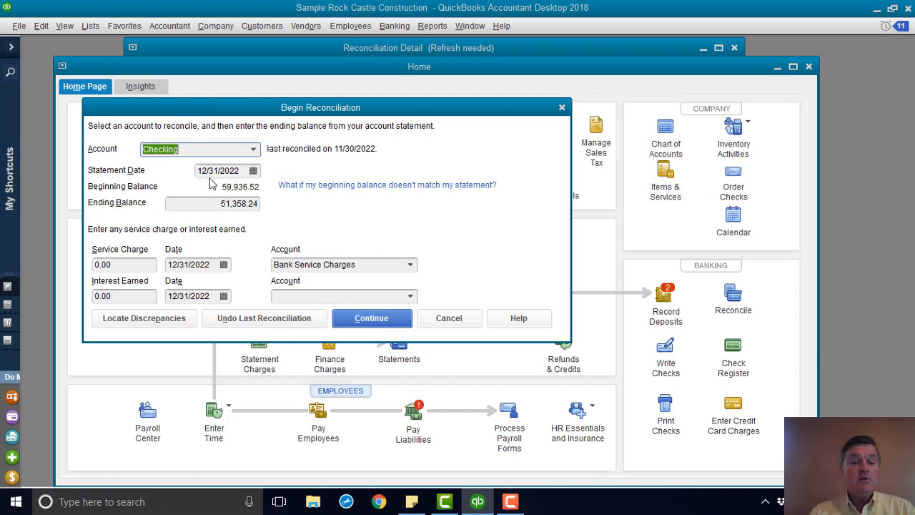
mouse_move(341, 332)
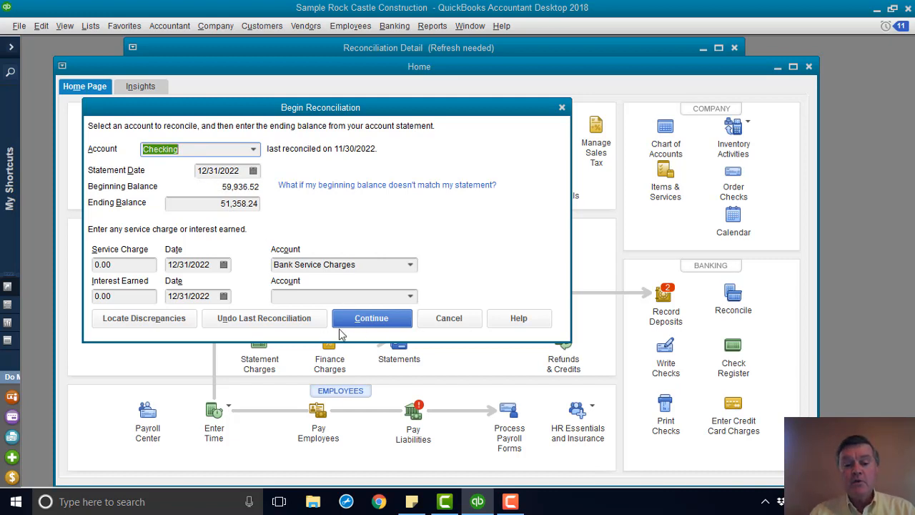
left_click(372, 318)
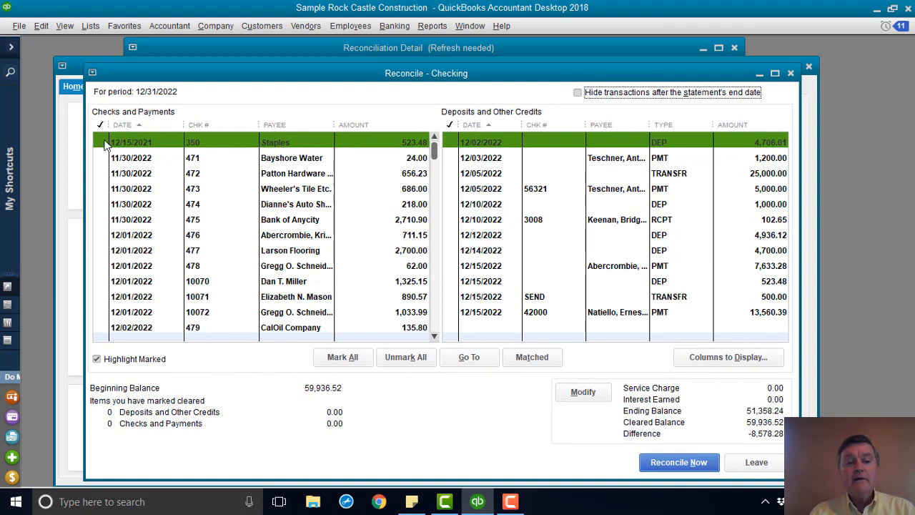
- Mark Staples check #350 and the 12/15/2022 523.48 deposit as cleared
left_click(100, 142)
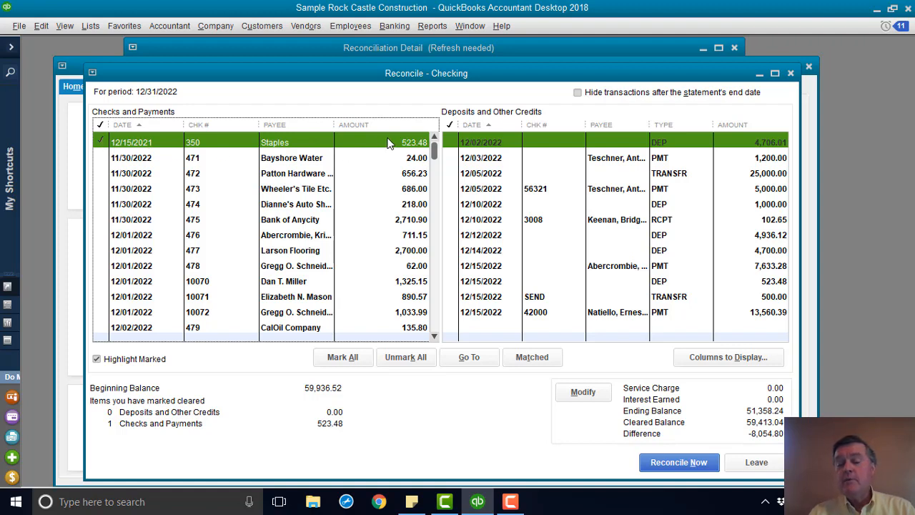
mouse_move(400, 151)
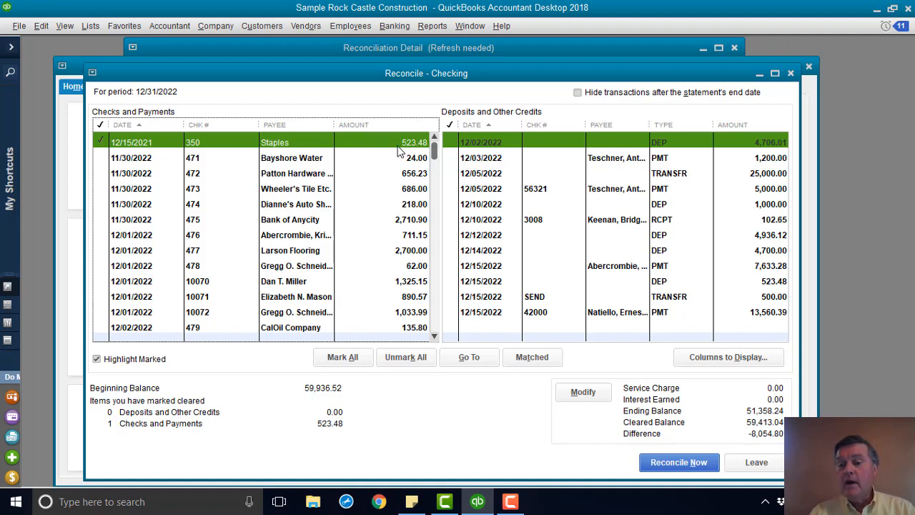
mouse_move(748, 281)
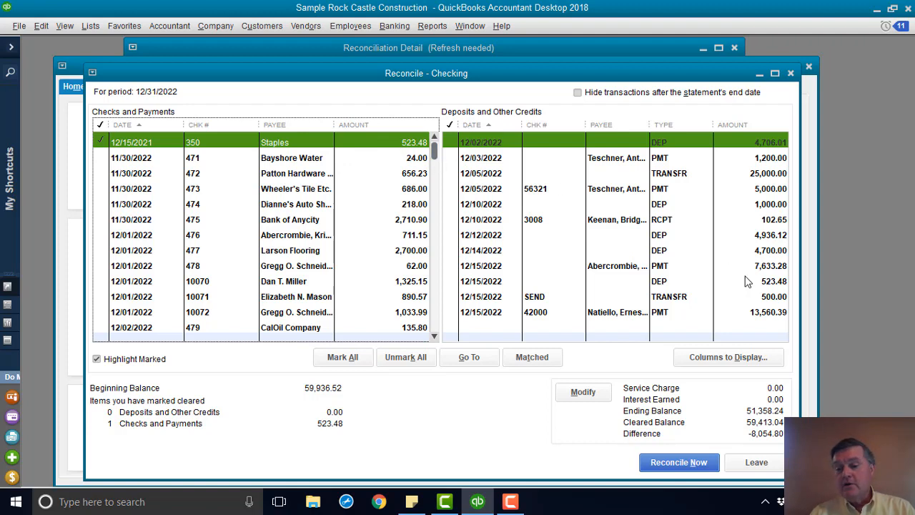
mouse_move(666, 292)
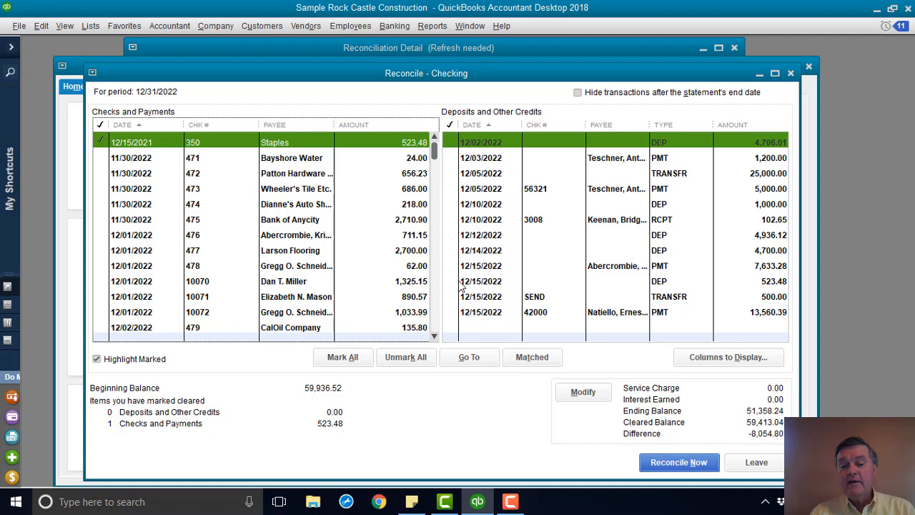
left_click(480, 280)
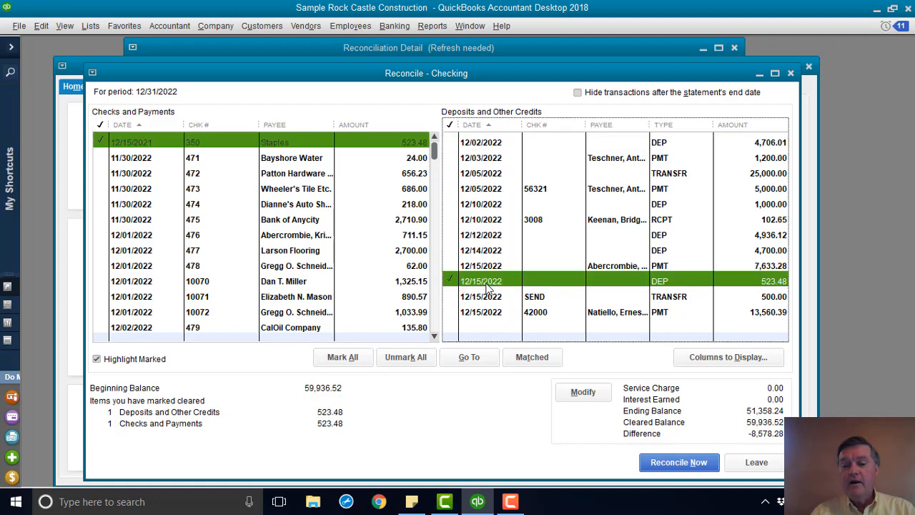
mouse_move(488, 300)
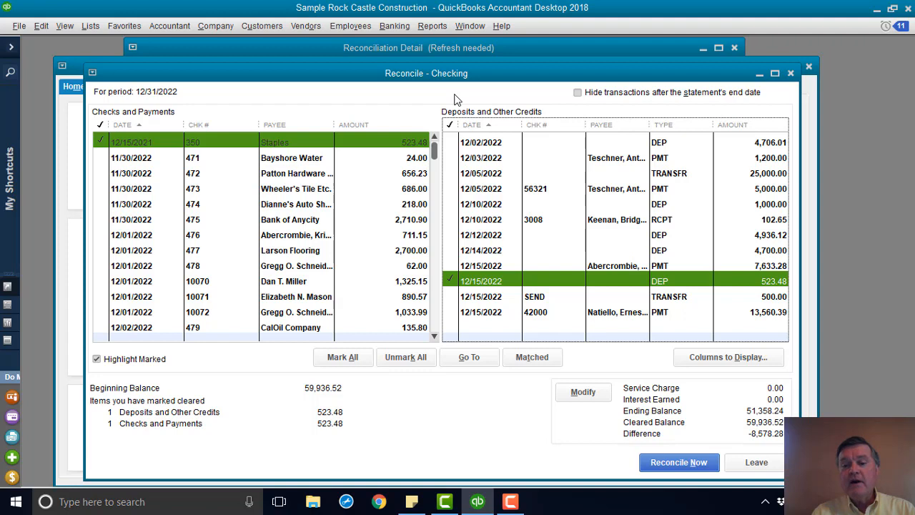
mouse_move(442, 91)
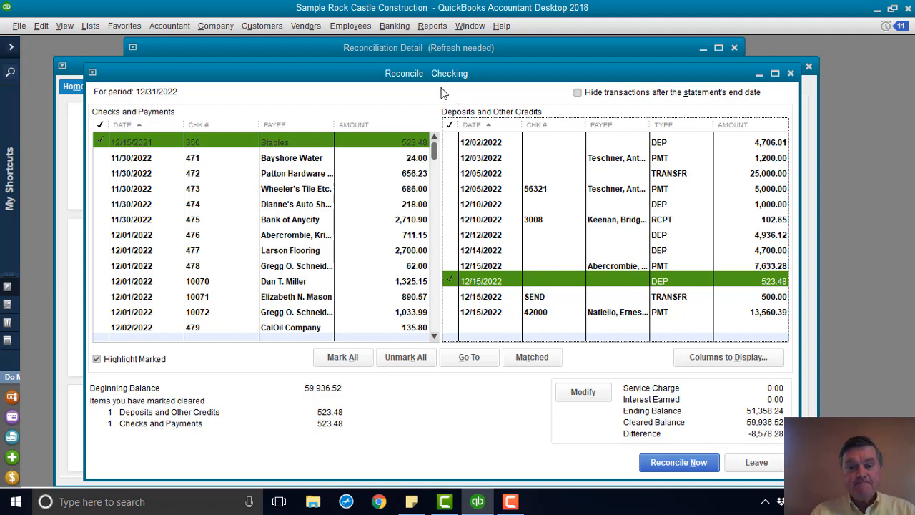